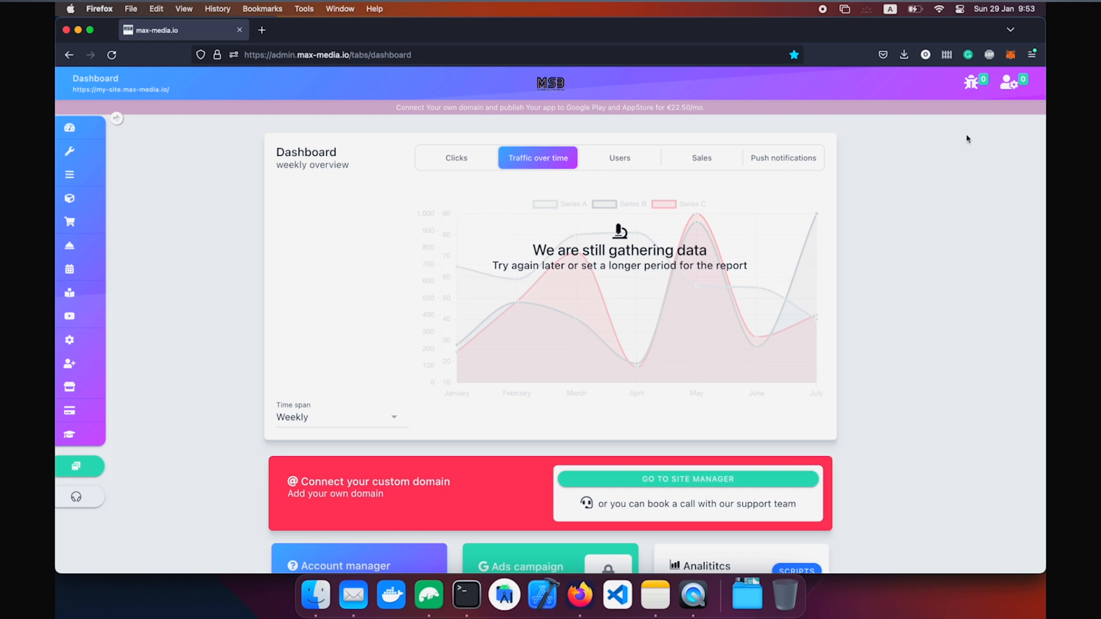
Step: Scroll through the admin page and select the Site Builder wrench icon in the sidebar
{"action": "scroll", "scroll_direction": "down", "scroll_amount": 3}
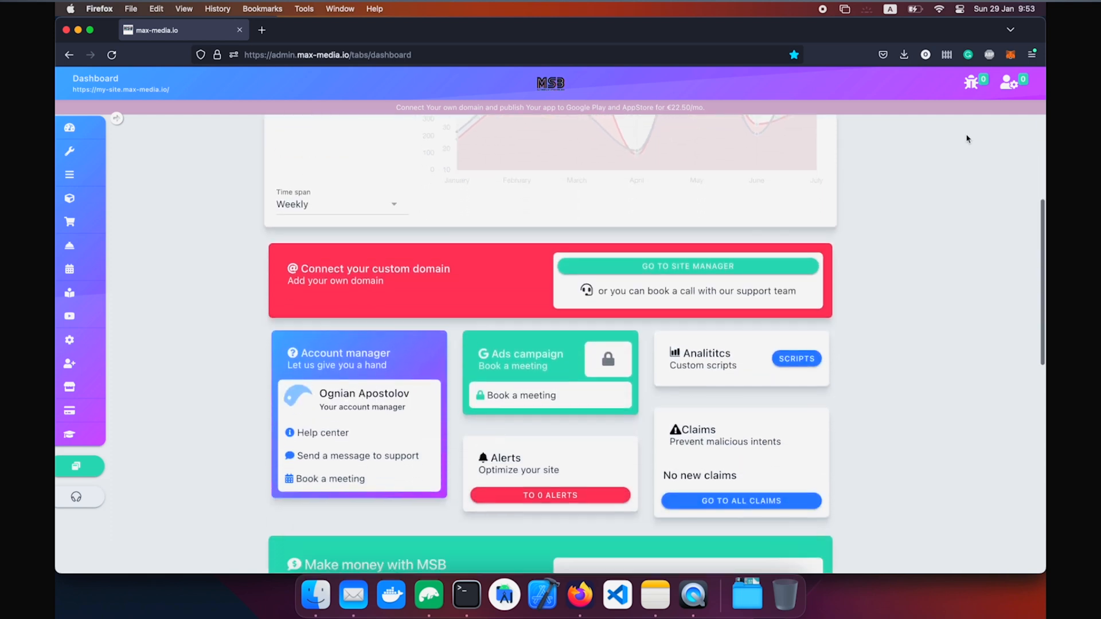
{"action": "scroll", "scroll_direction": "down", "scroll_amount": 3}
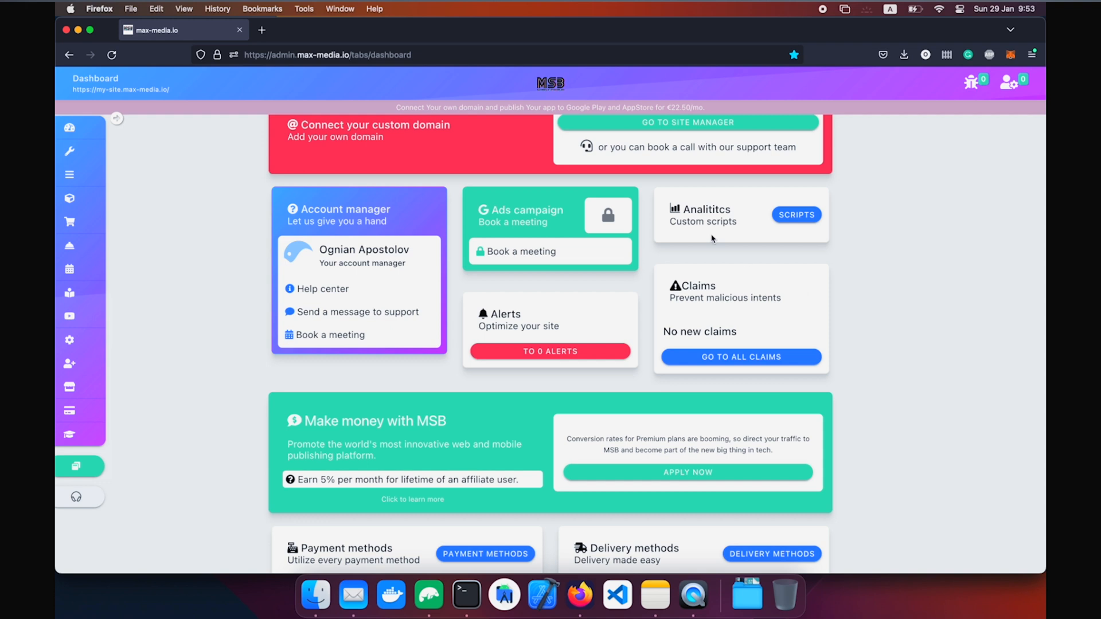
{"action": "mouse_move", "coordinate": [545, 241]}
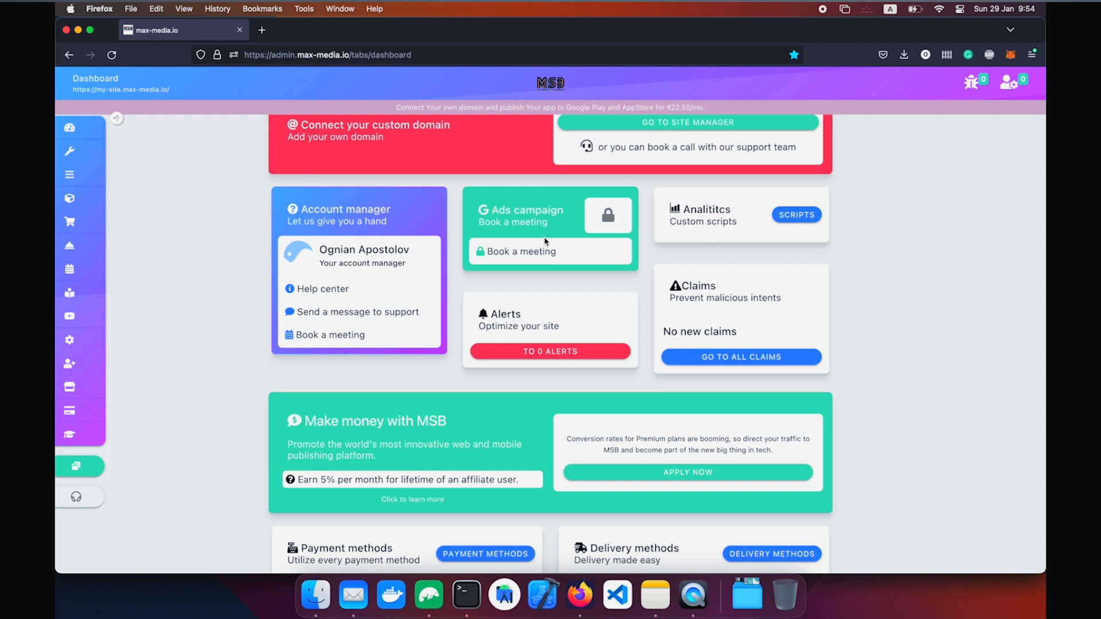
{"action": "mouse_move", "coordinate": [749, 211]}
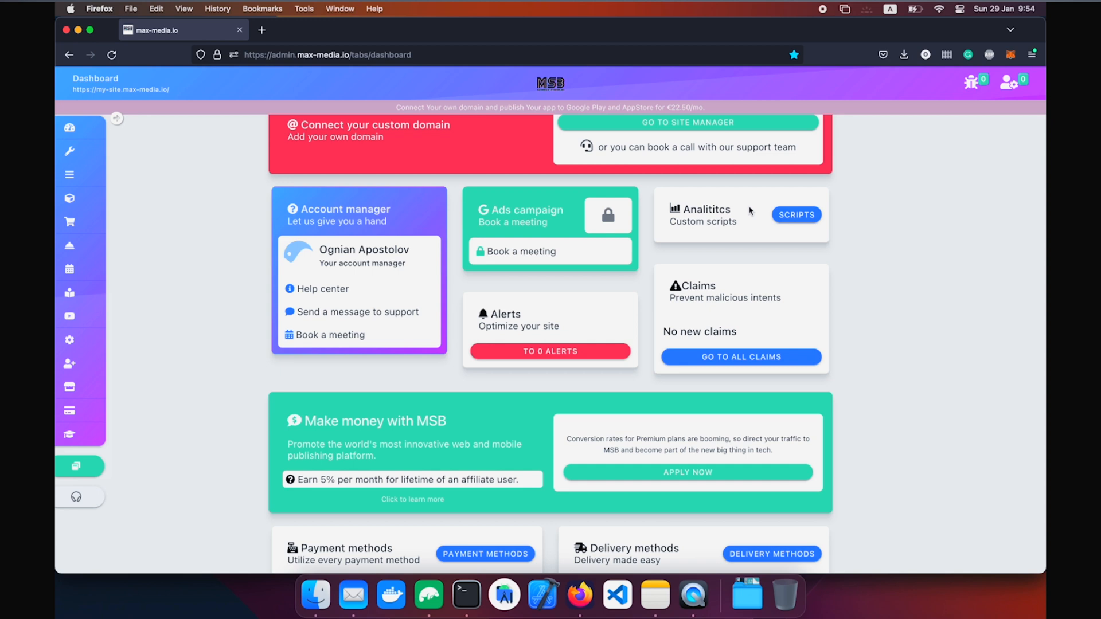
{"action": "scroll", "scroll_direction": "down", "scroll_amount": 3}
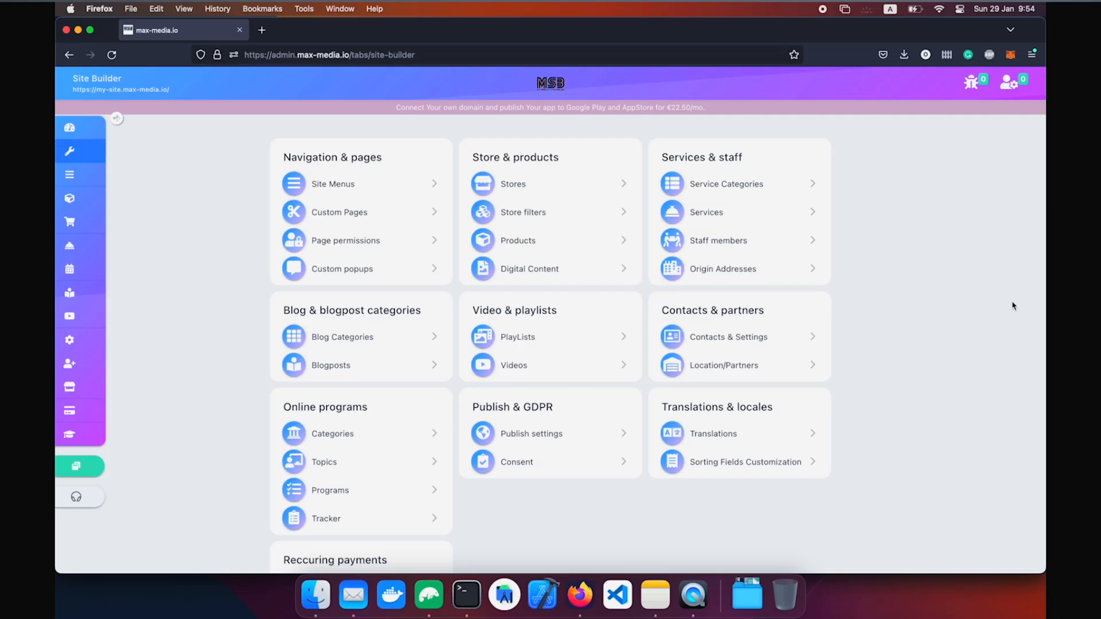
{"action": "left_click", "coordinate": [69, 387]}
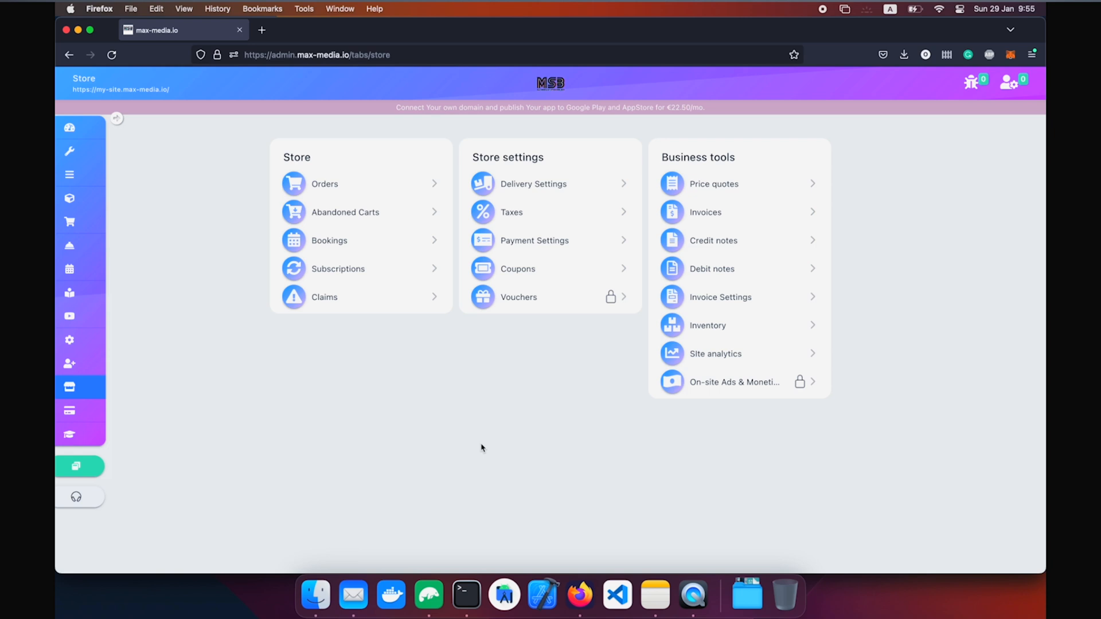
{"action": "mouse_move", "coordinate": [592, 158]}
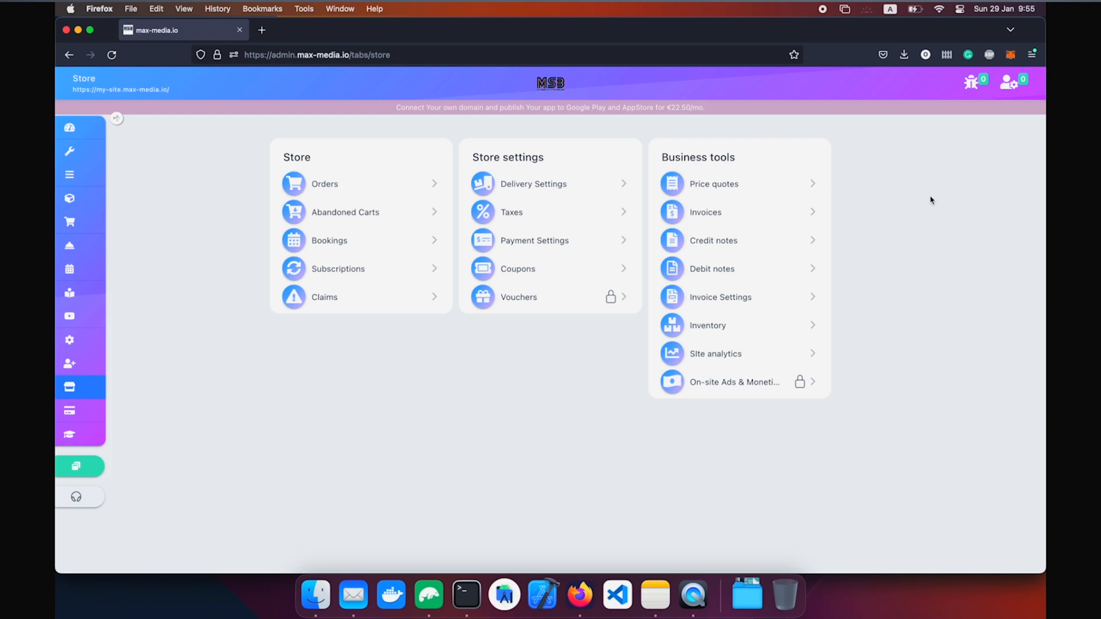
{"action": "mouse_move", "coordinate": [929, 293]}
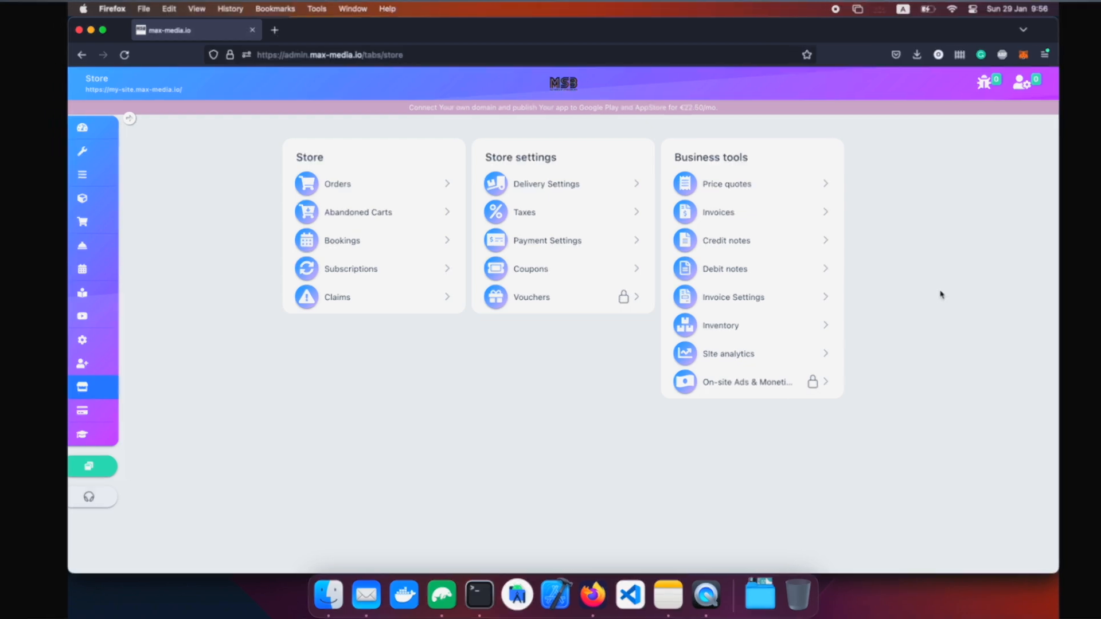
{"action": "left_click", "coordinate": [82, 363]}
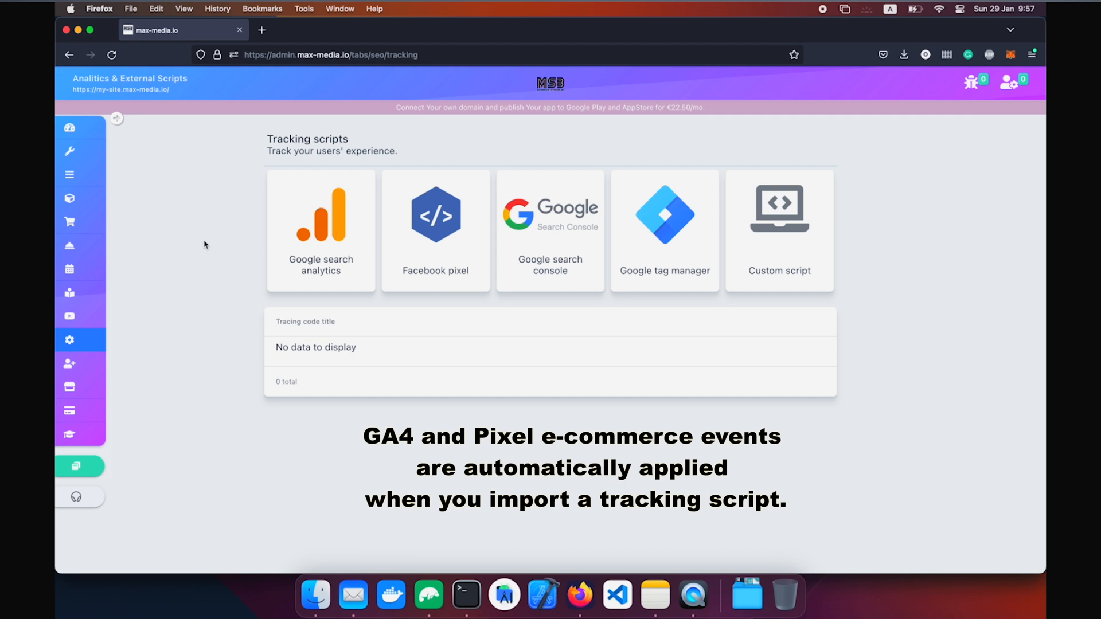
{"action": "mouse_move", "coordinate": [480, 391]}
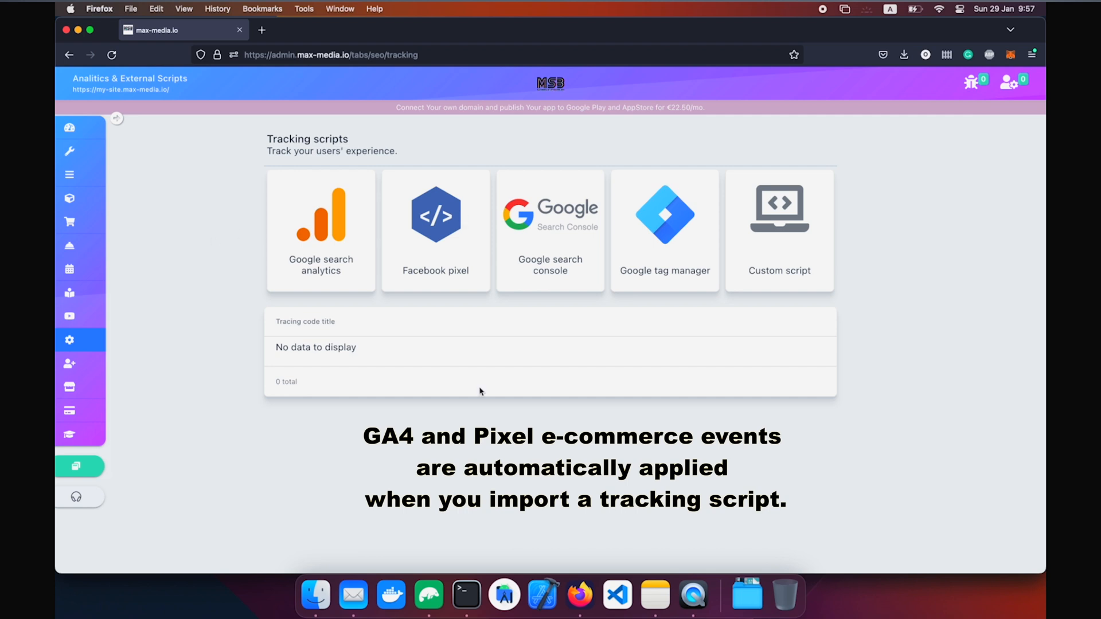
{"action": "mouse_move", "coordinate": [551, 454]}
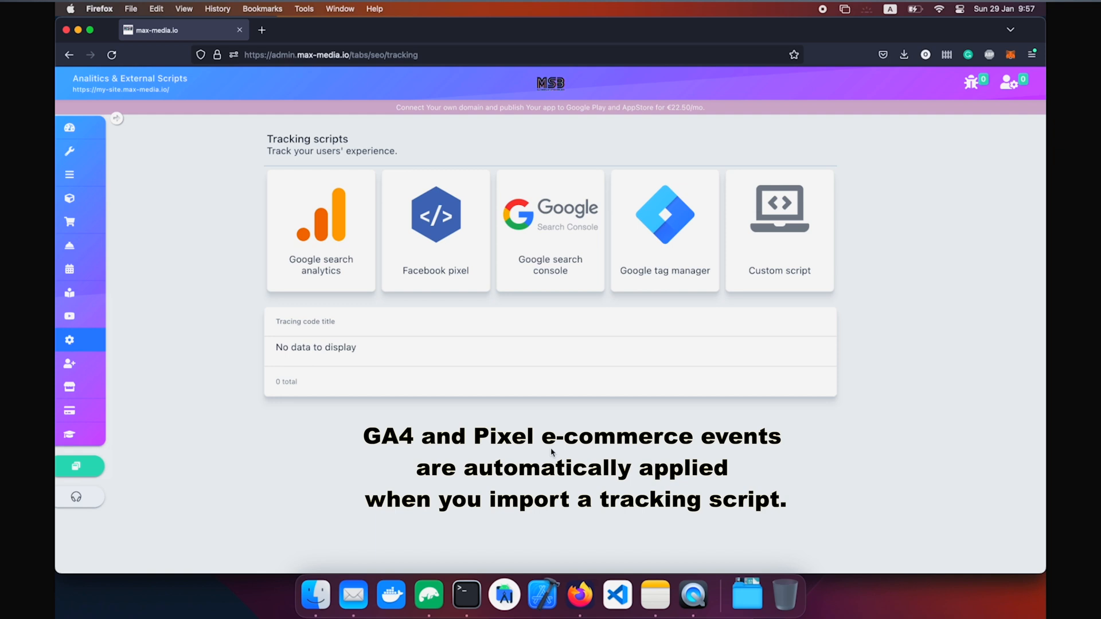